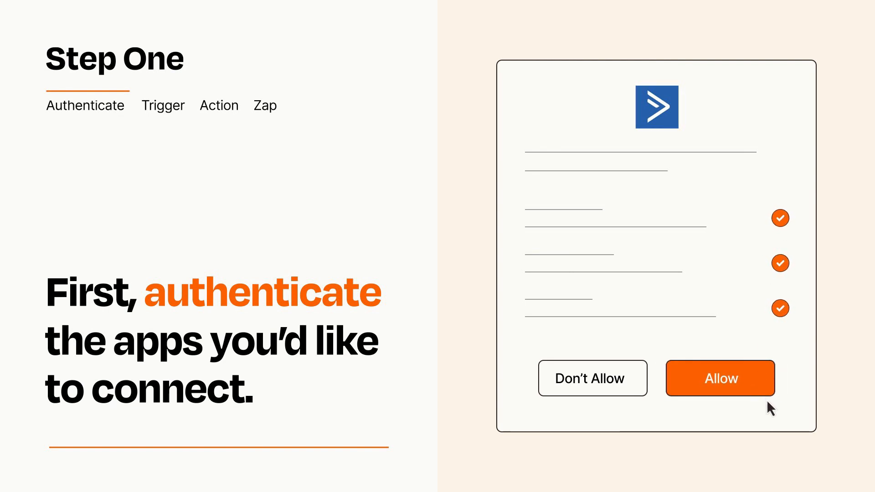
{"action": "left_click", "coordinate": [719, 378]}
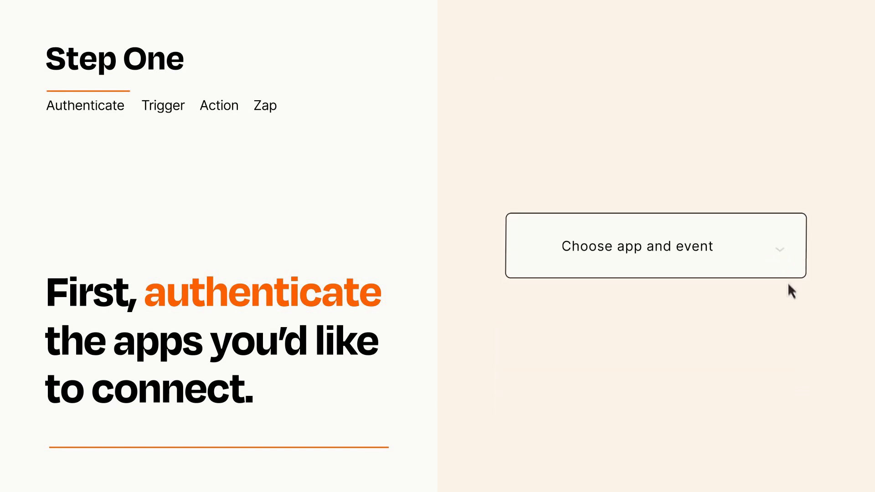
{"action": "left_click", "coordinate": [655, 245]}
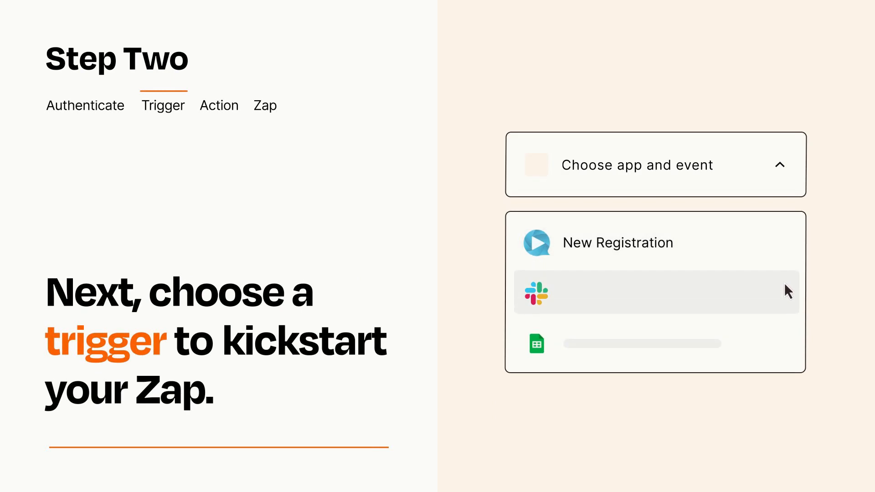
{"action": "mouse_move", "coordinate": [786, 347]}
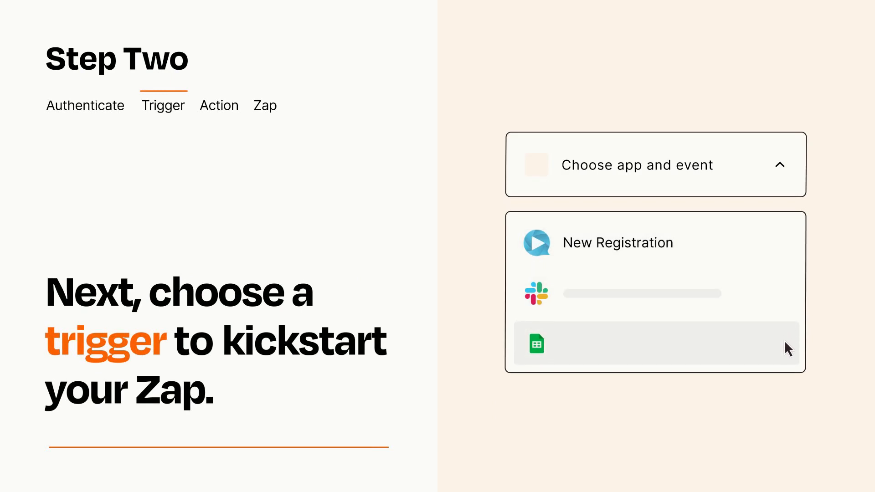
{"action": "mouse_move", "coordinate": [787, 248]}
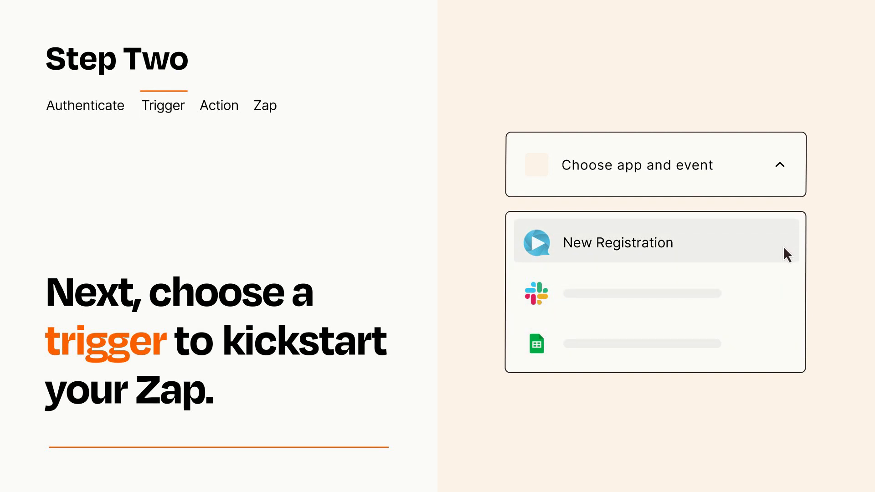
{"action": "left_click", "coordinate": [617, 243]}
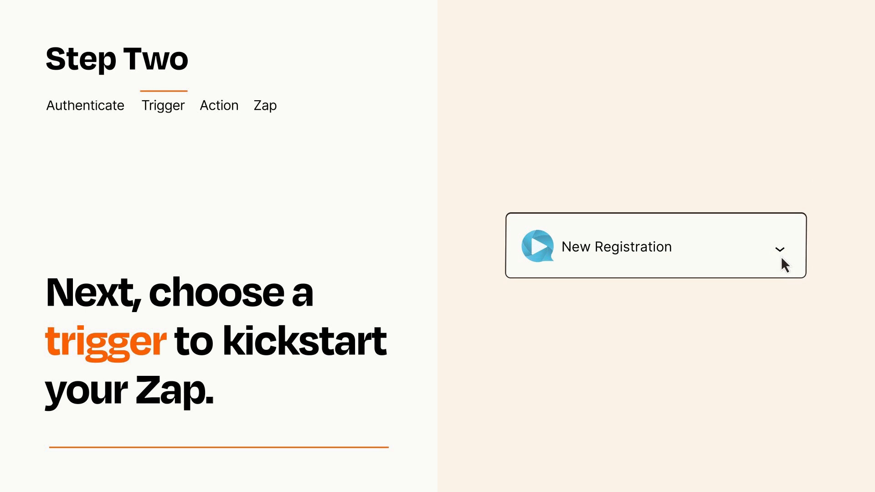
{"action": "mouse_move", "coordinate": [795, 258]}
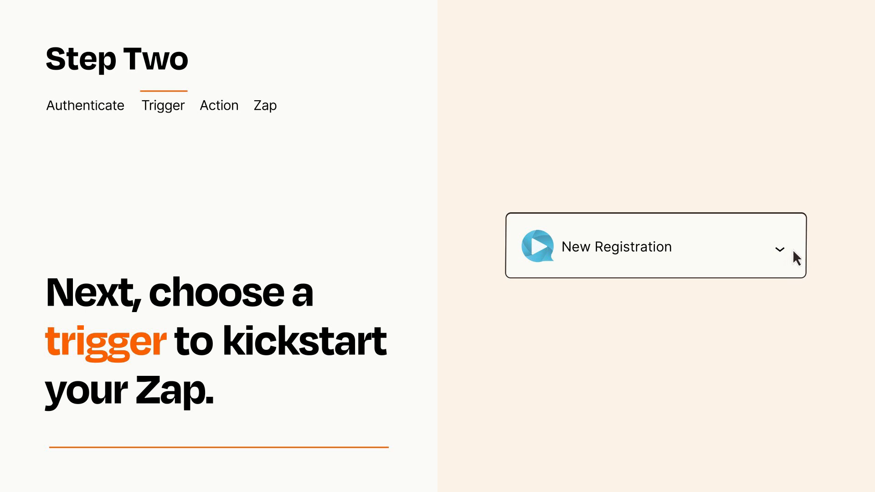
{"action": "mouse_move", "coordinate": [792, 255]}
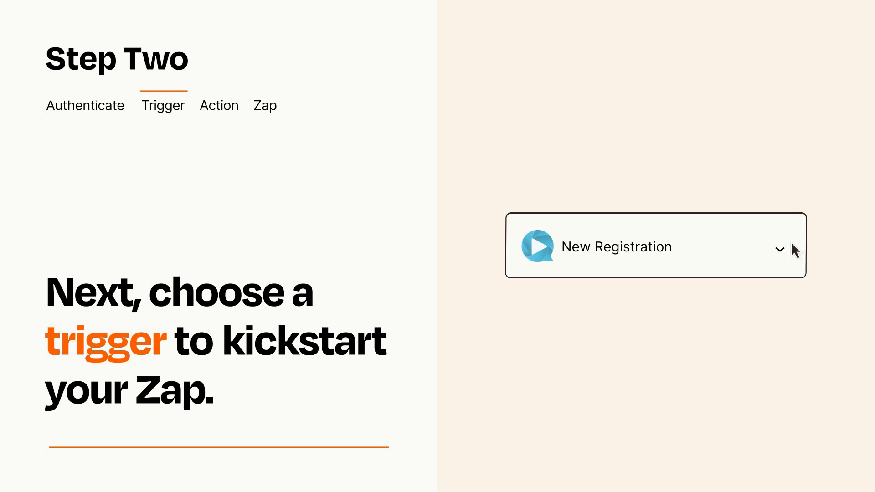
{"action": "left_click", "coordinate": [218, 105]}
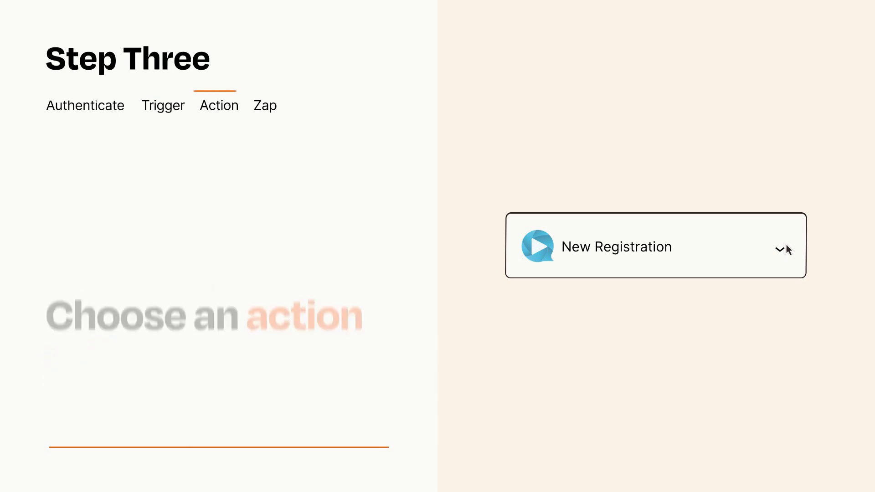
{"action": "left_click", "coordinate": [655, 246]}
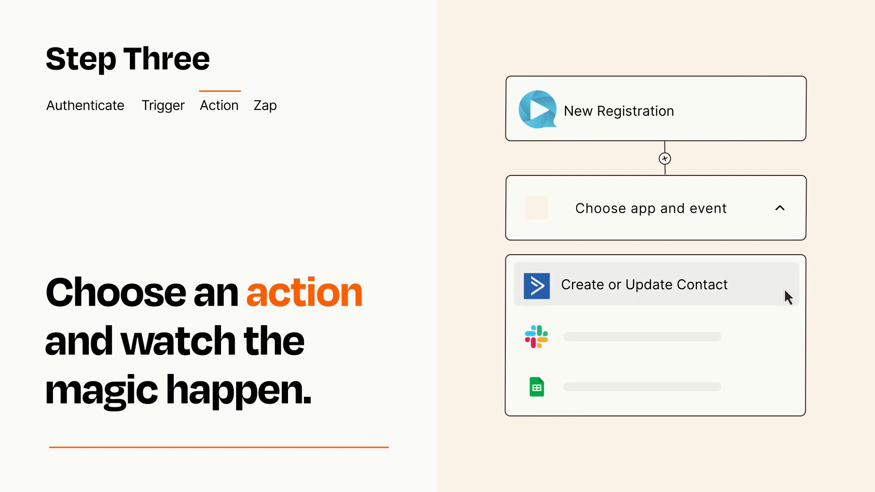
{"action": "left_click", "coordinate": [643, 284]}
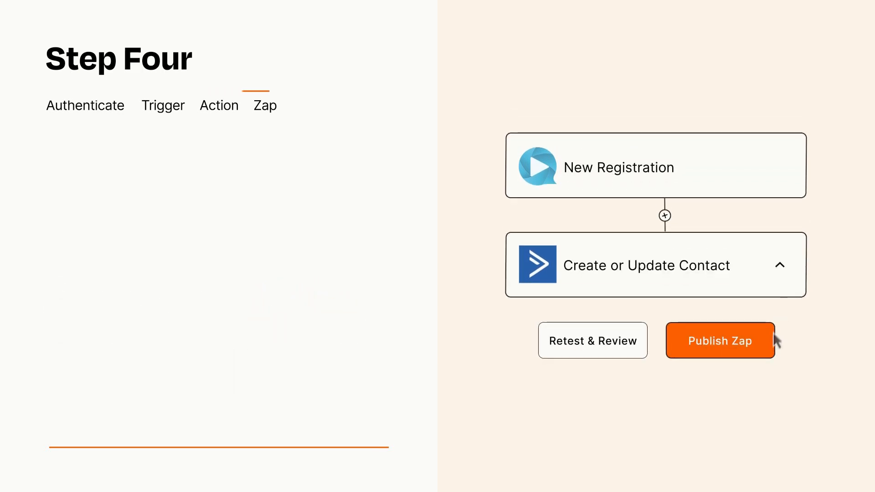
{"action": "left_click", "coordinate": [720, 340]}
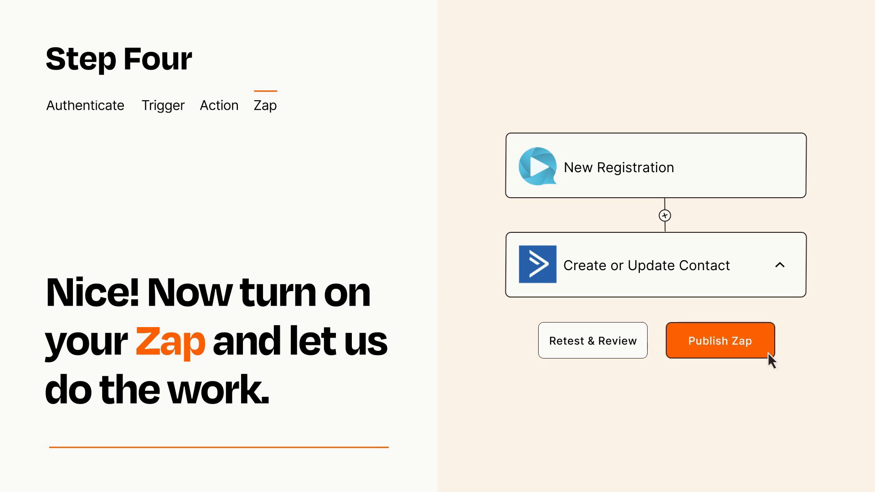
{"action": "left_click", "coordinate": [720, 340]}
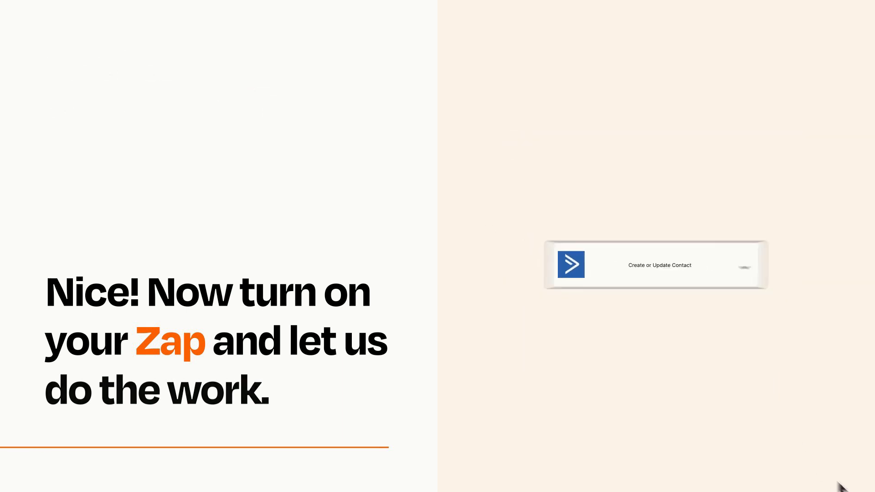